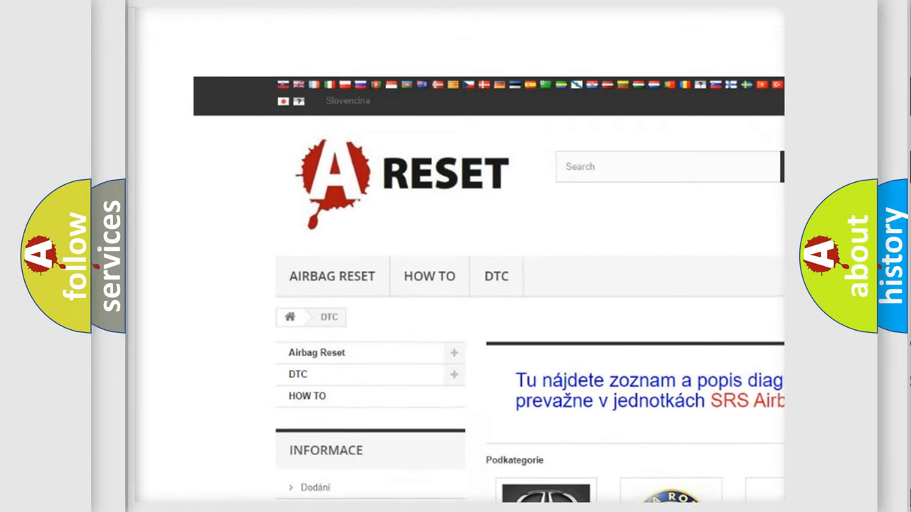
Open the Cadillac diagnostic trouble code list and browse down through its airbag codes.
scroll(down, 3)
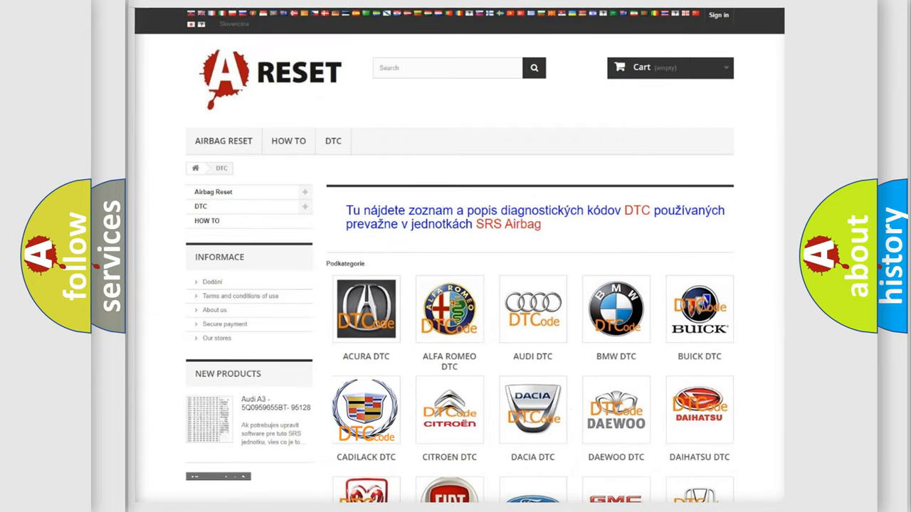
click(366, 410)
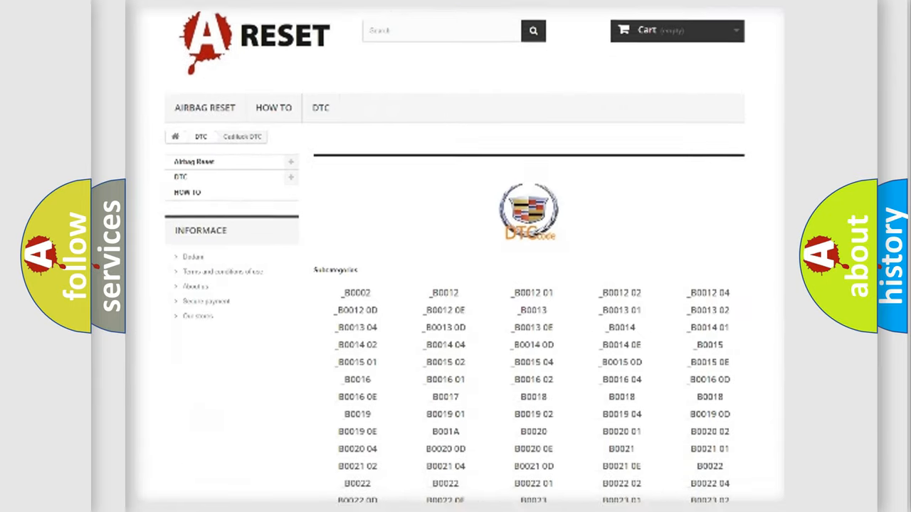
scroll(down, 3)
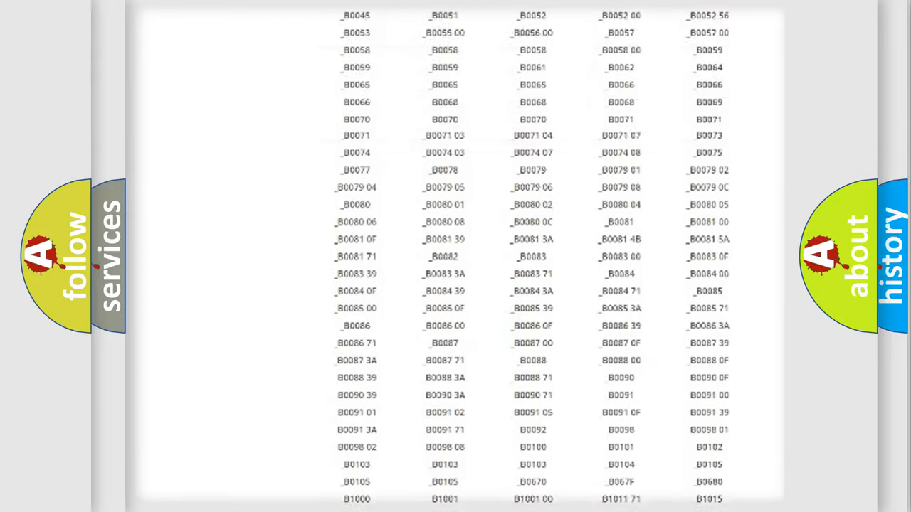